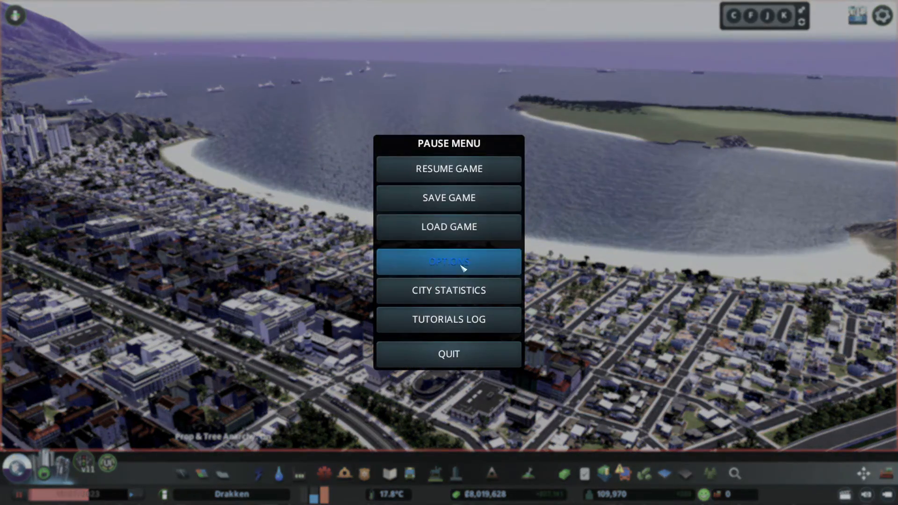
Open Options and view Game Anarchy's Hotkeys tab listing the Add cash shortcut.
{"action": "left_click", "coordinate": [448, 262]}
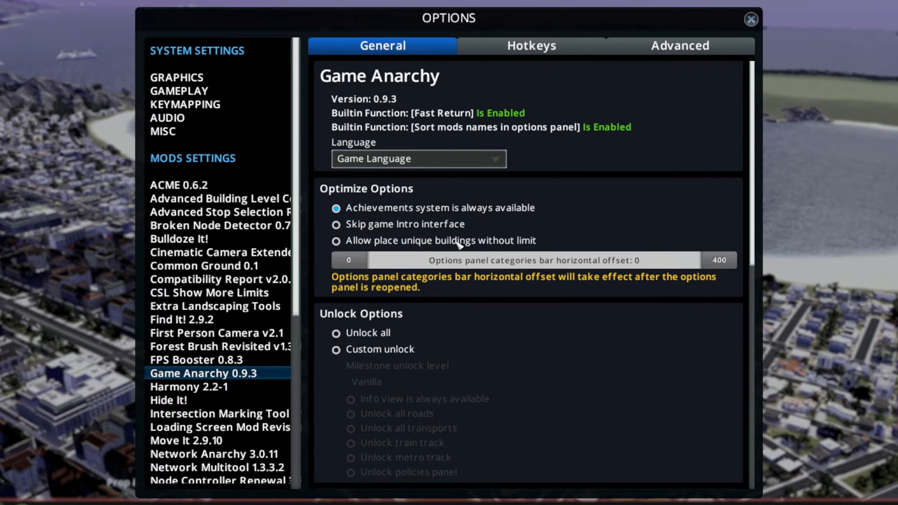
{"action": "left_click", "coordinate": [530, 46]}
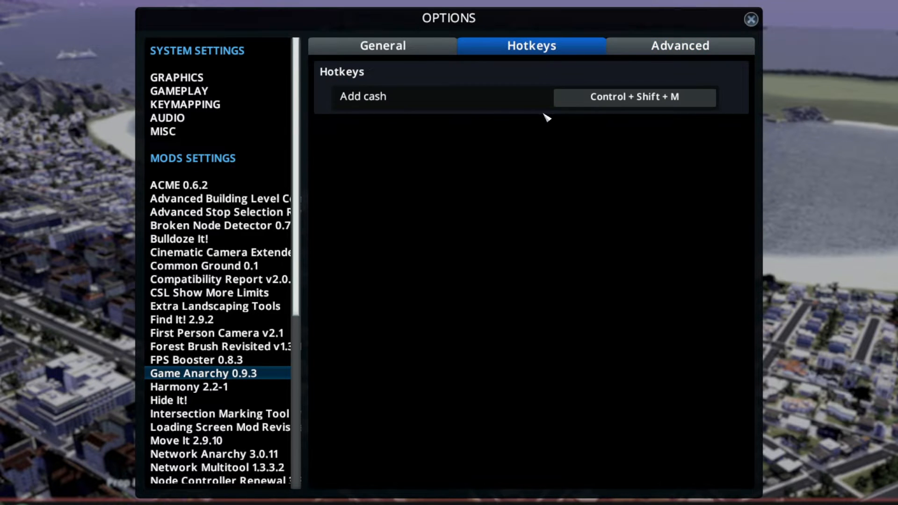
Return to Game Anarchy's General tab showing version, optimize and unlock settings.
{"action": "left_click", "coordinate": [382, 46]}
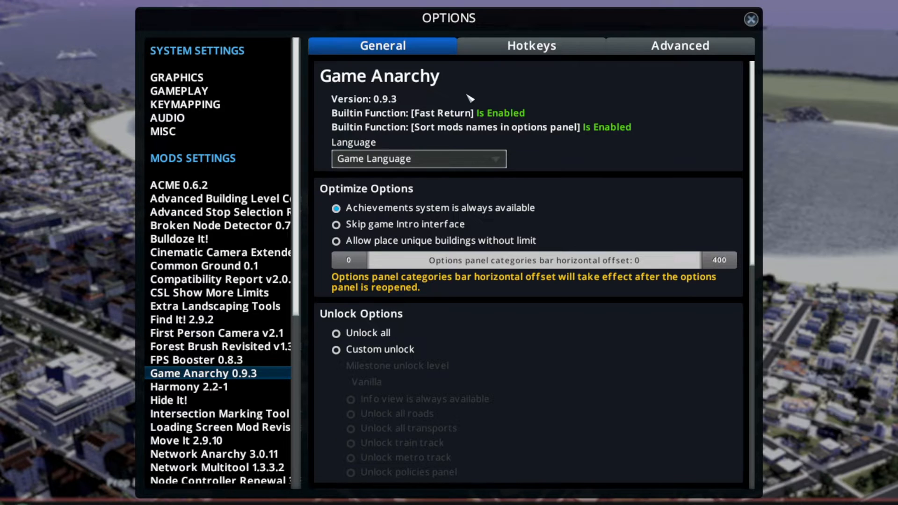
{"action": "mouse_move", "coordinate": [488, 232]}
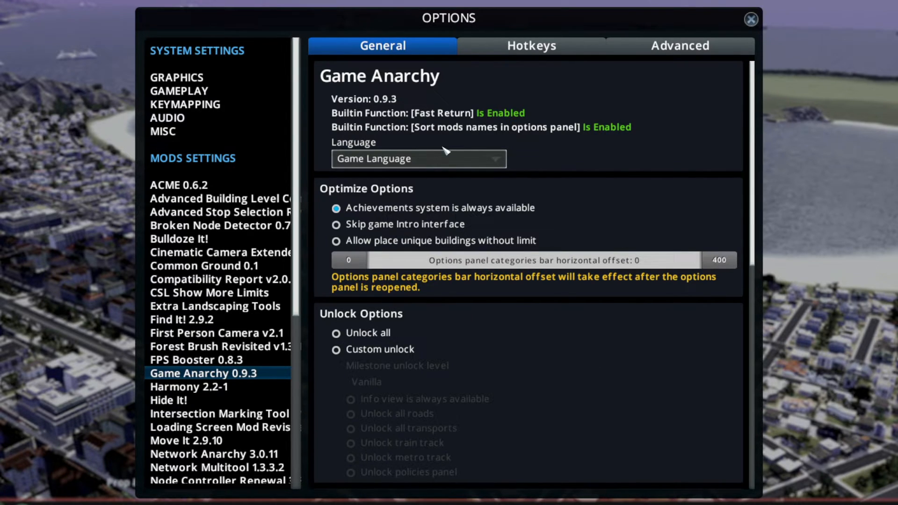
{"action": "mouse_move", "coordinate": [465, 176]}
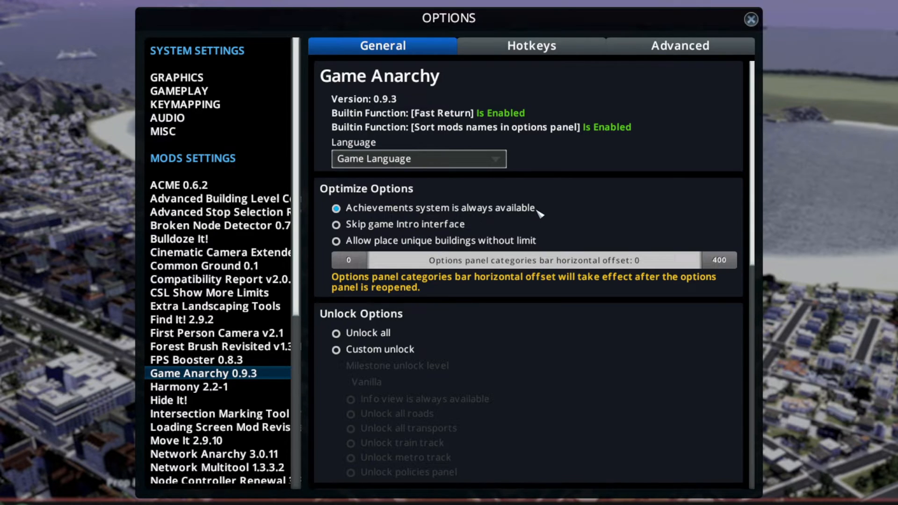
{"action": "mouse_move", "coordinate": [528, 216]}
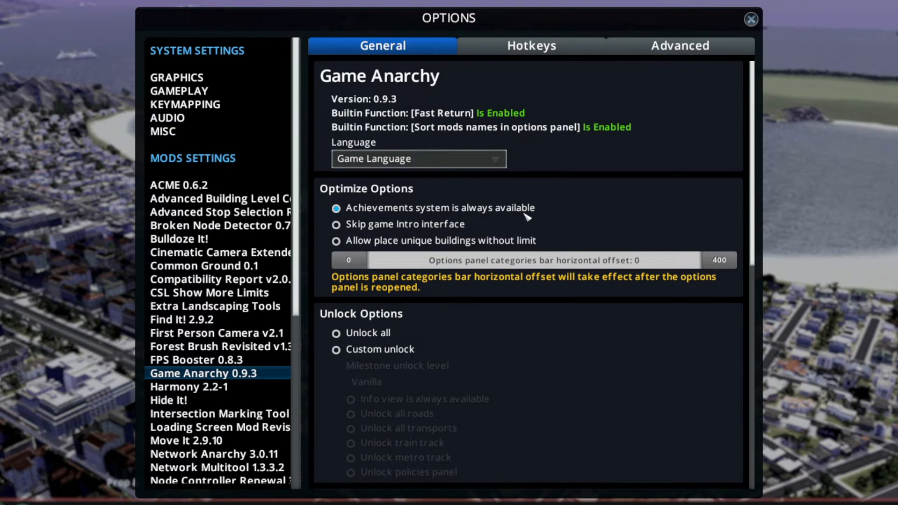
{"action": "mouse_move", "coordinate": [449, 236]}
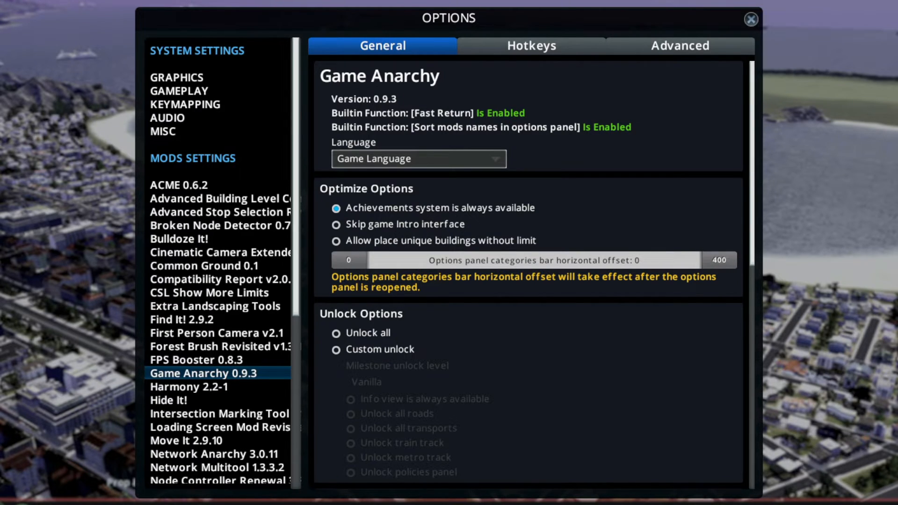
{"action": "mouse_move", "coordinate": [372, 247]}
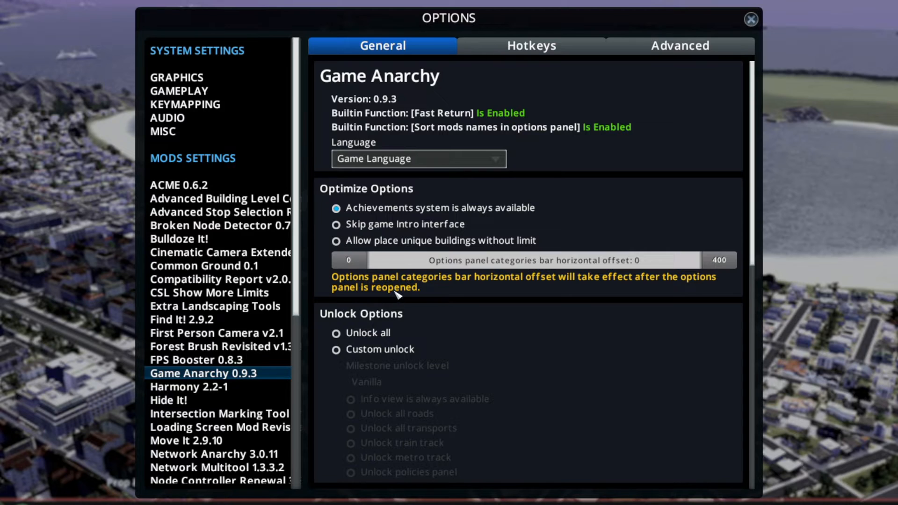
{"action": "mouse_move", "coordinate": [515, 209]}
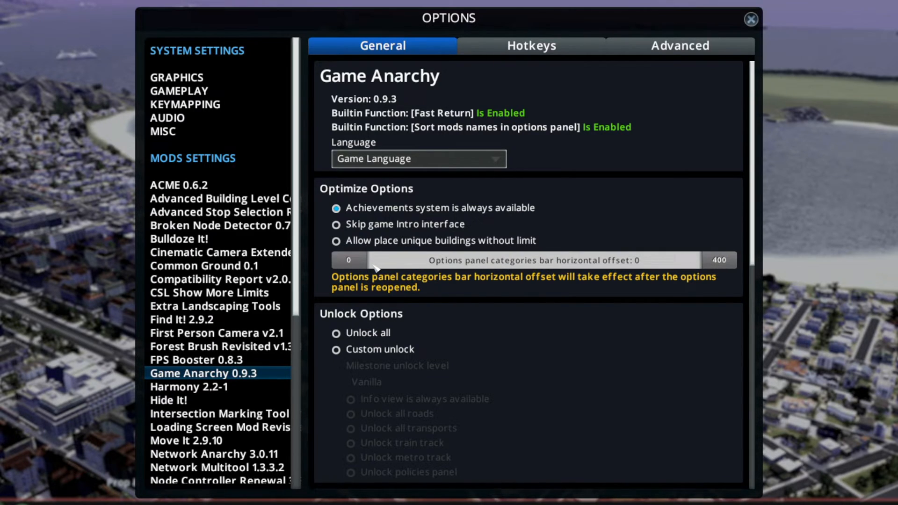
{"action": "mouse_move", "coordinate": [398, 273]}
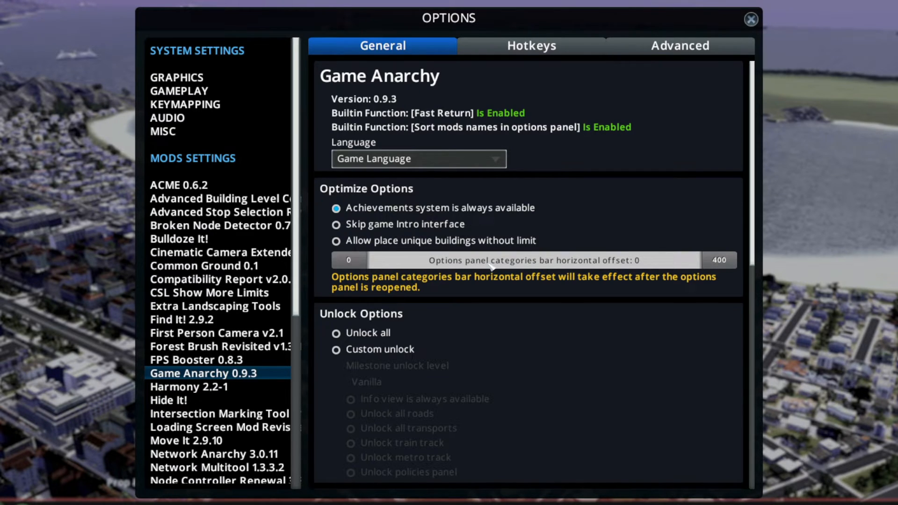
{"action": "mouse_move", "coordinate": [625, 269]}
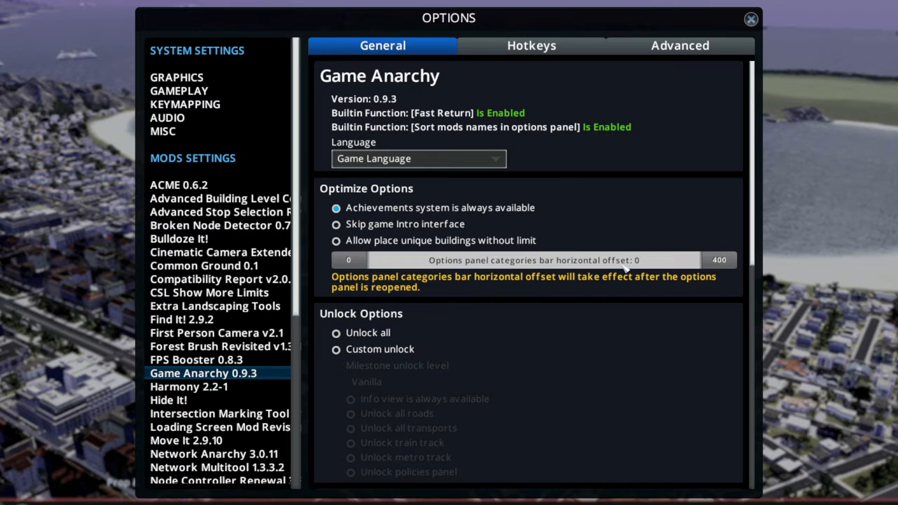
{"action": "mouse_move", "coordinate": [527, 222]}
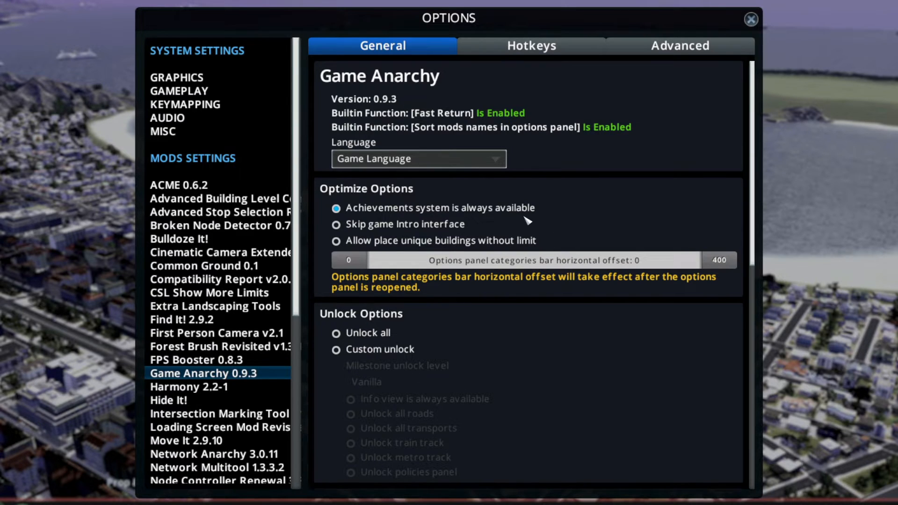
Select Custom unlock under Unlock Options to expose milestone, road, transport and policy unlocks.
{"action": "scroll", "scroll_direction": "down", "scroll_amount": 3}
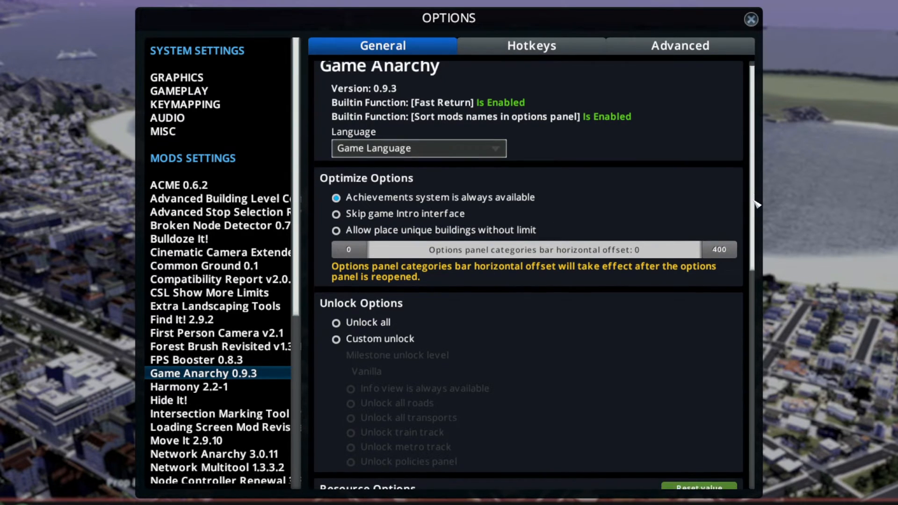
{"action": "scroll", "scroll_direction": "down", "scroll_amount": 3}
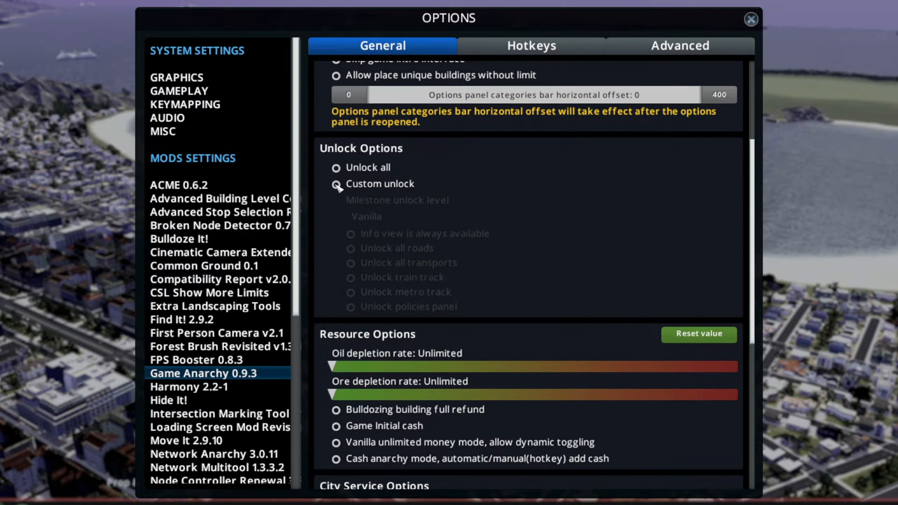
{"action": "left_click", "coordinate": [336, 183]}
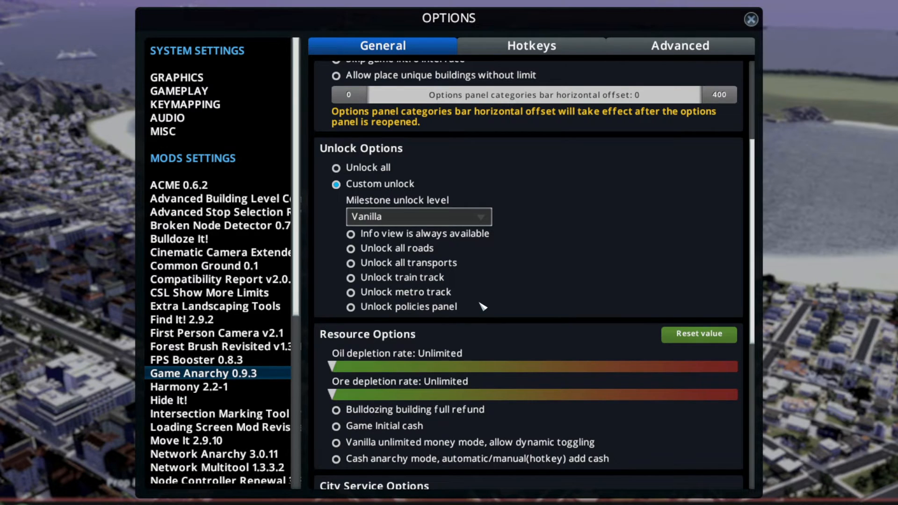
{"action": "mouse_move", "coordinate": [373, 281]}
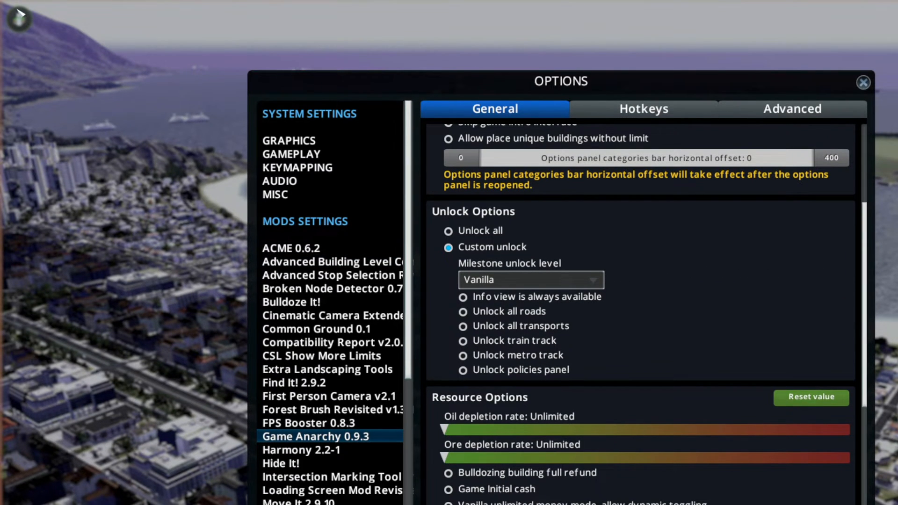
{"action": "mouse_move", "coordinate": [125, 166]}
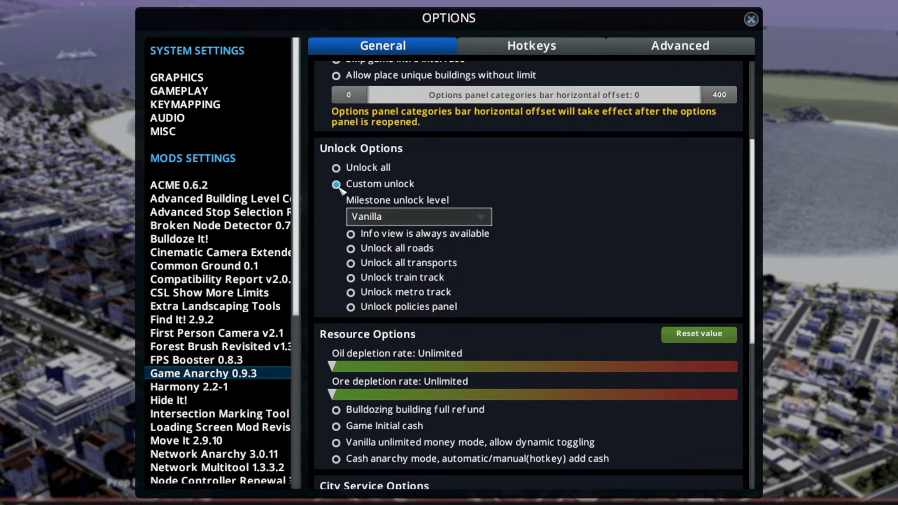
Try raising oil depletion rate to 99%, then set it back to Unlimited.
{"action": "scroll", "scroll_direction": "down", "scroll_amount": 3}
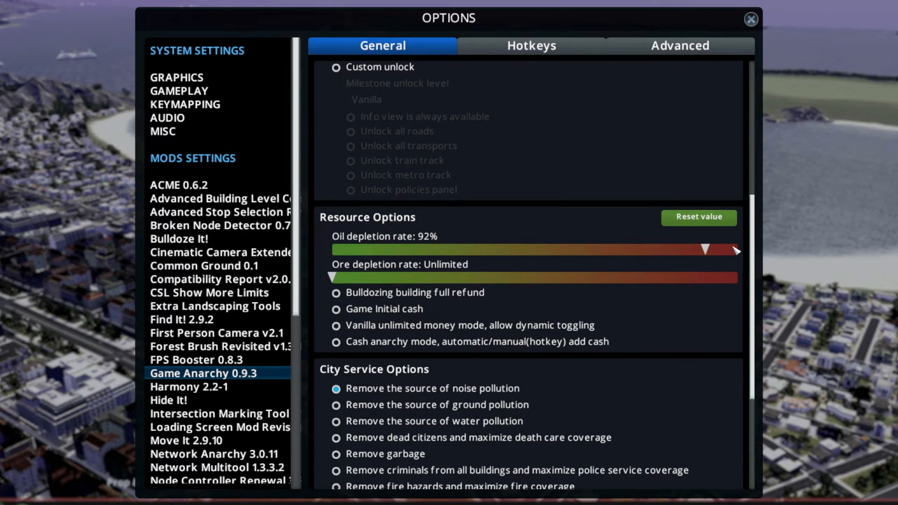
{"action": "left_click_drag", "start_coordinate": [706, 251], "coordinate": [736, 251]}
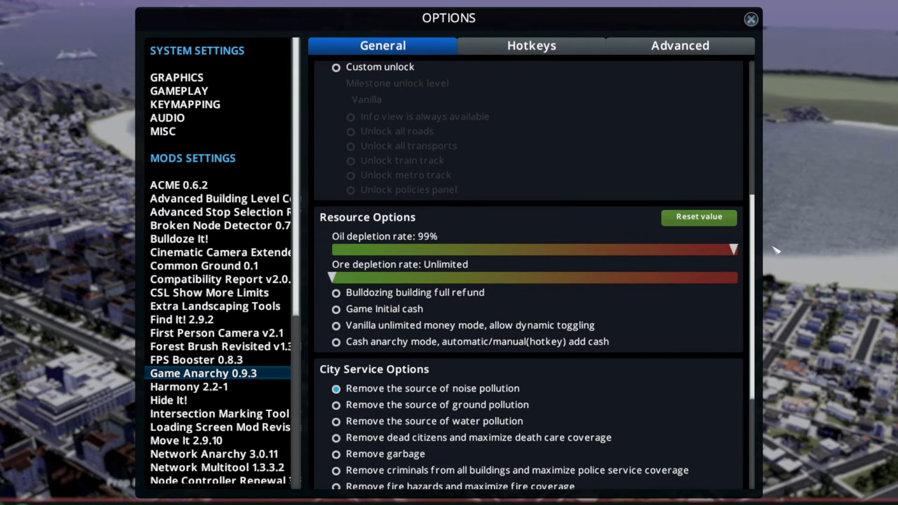
{"action": "left_click_drag", "start_coordinate": [733, 249], "coordinate": [333, 250]}
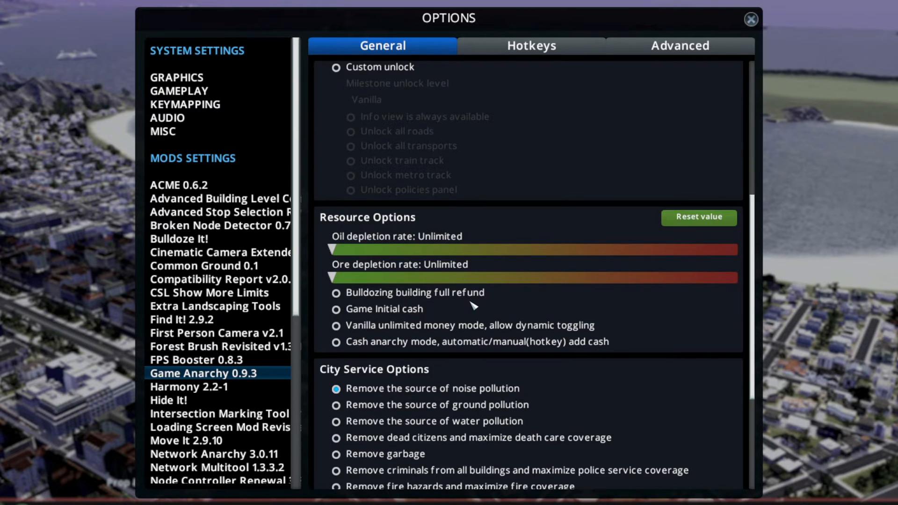
{"action": "mouse_move", "coordinate": [337, 309]}
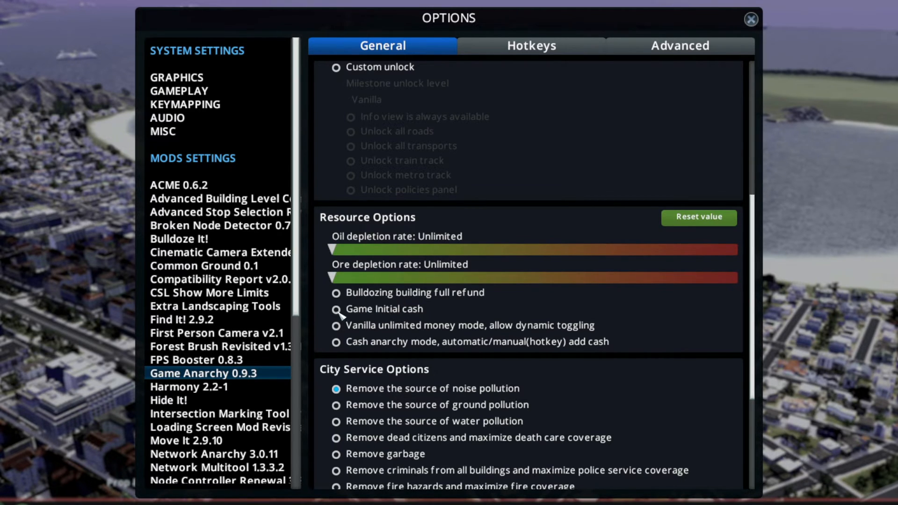
Toggle Game Initial cash on and off, then enable automatic cash anarchy mode.
{"action": "left_click", "coordinate": [337, 309]}
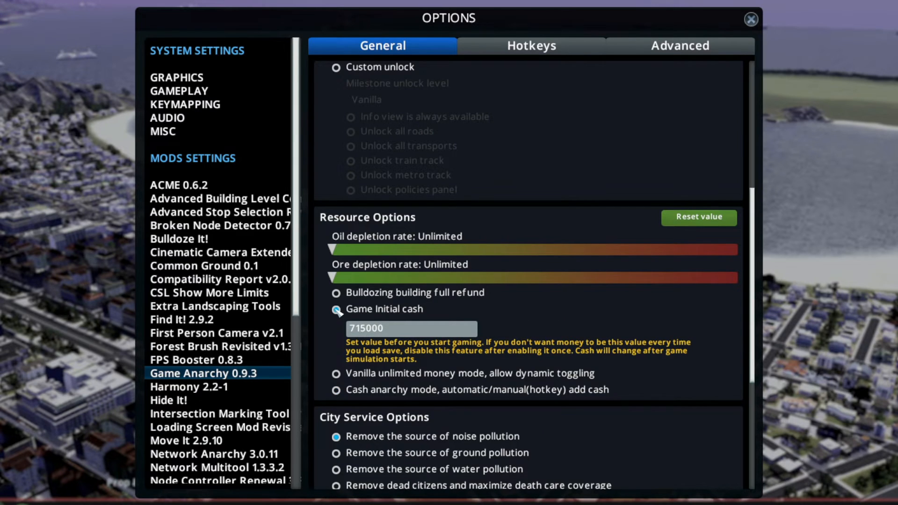
{"action": "left_click", "coordinate": [337, 309]}
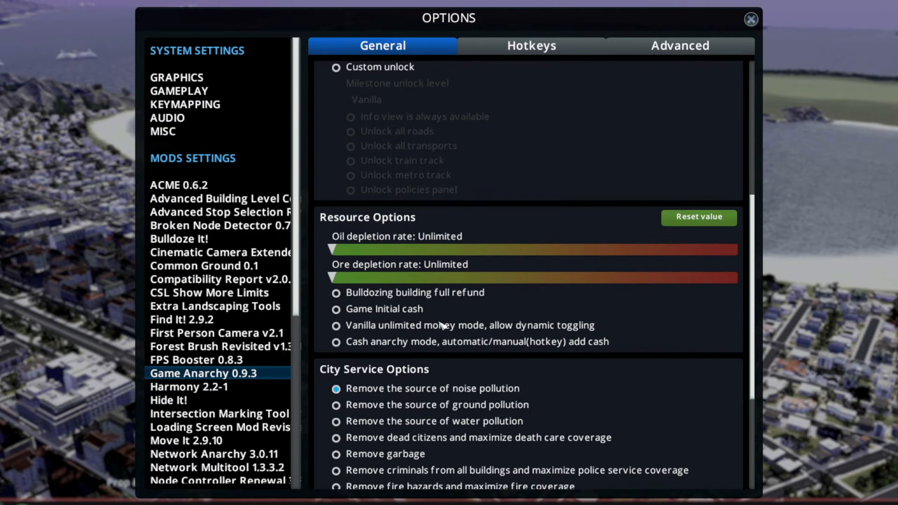
{"action": "mouse_move", "coordinate": [404, 350]}
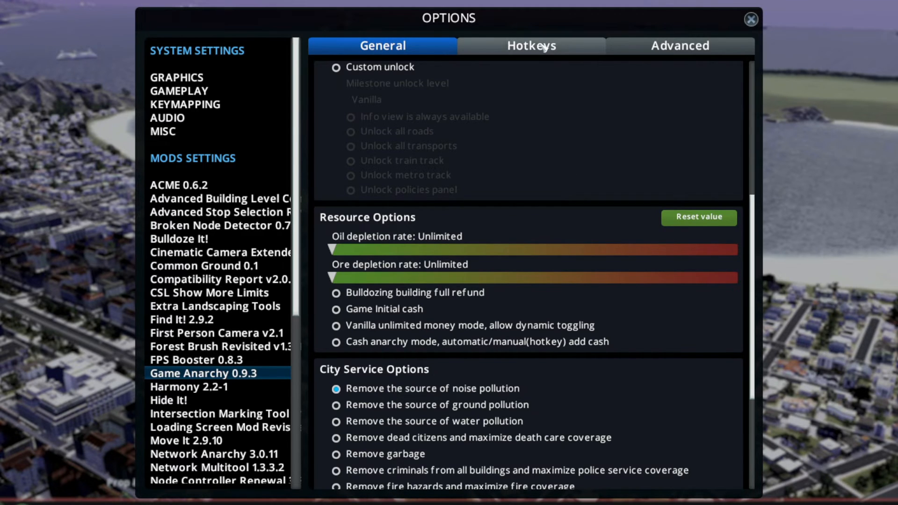
{"action": "mouse_move", "coordinate": [560, 394]}
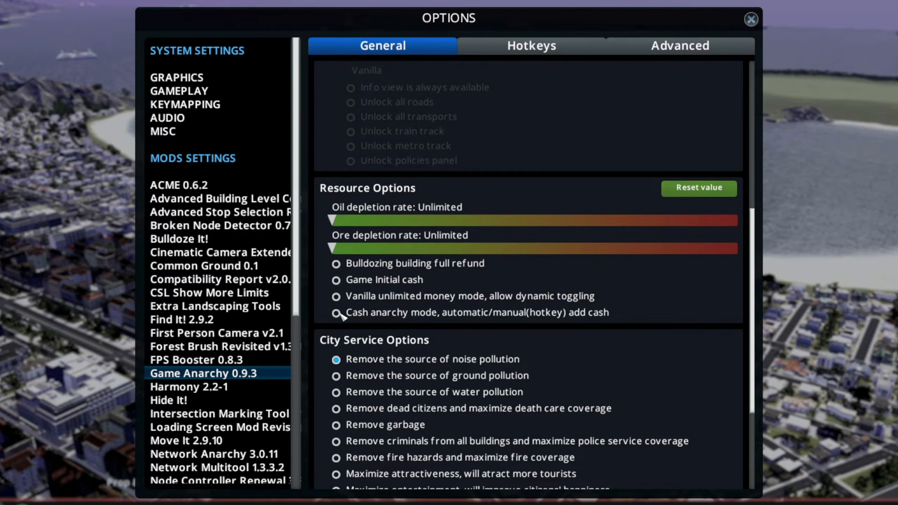
{"action": "left_click", "coordinate": [337, 313]}
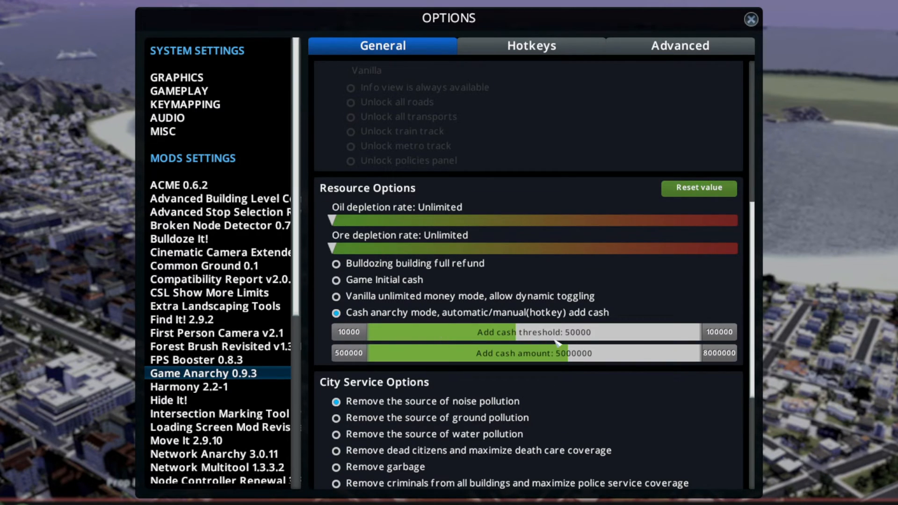
{"action": "mouse_move", "coordinate": [367, 344]}
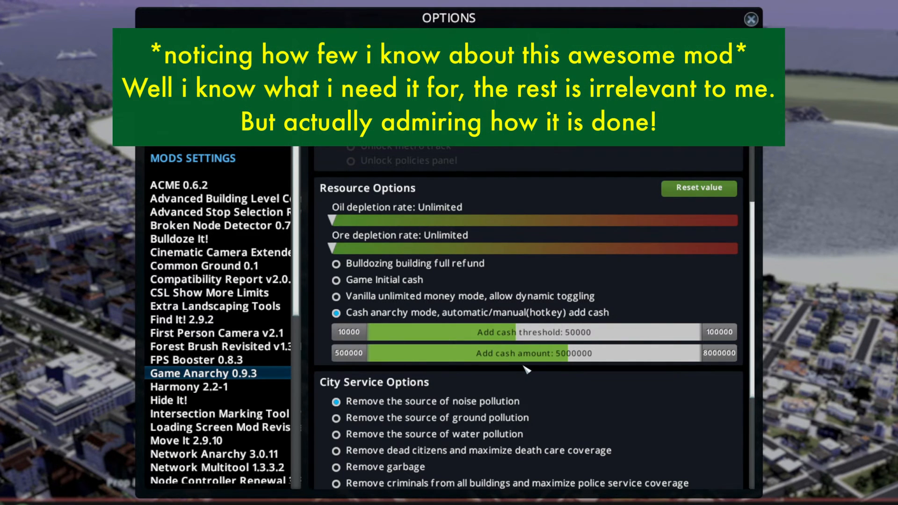
{"action": "scroll", "scroll_direction": "down", "scroll_amount": 3}
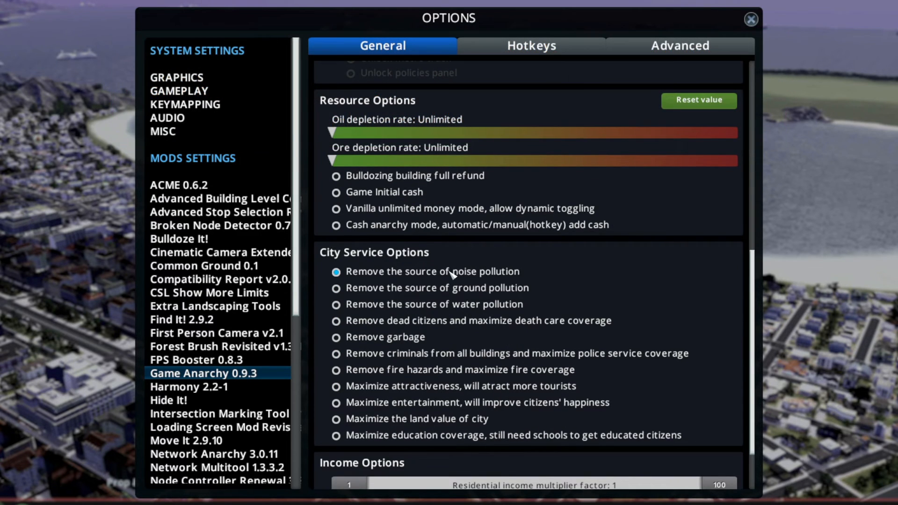
{"action": "mouse_move", "coordinate": [364, 286]}
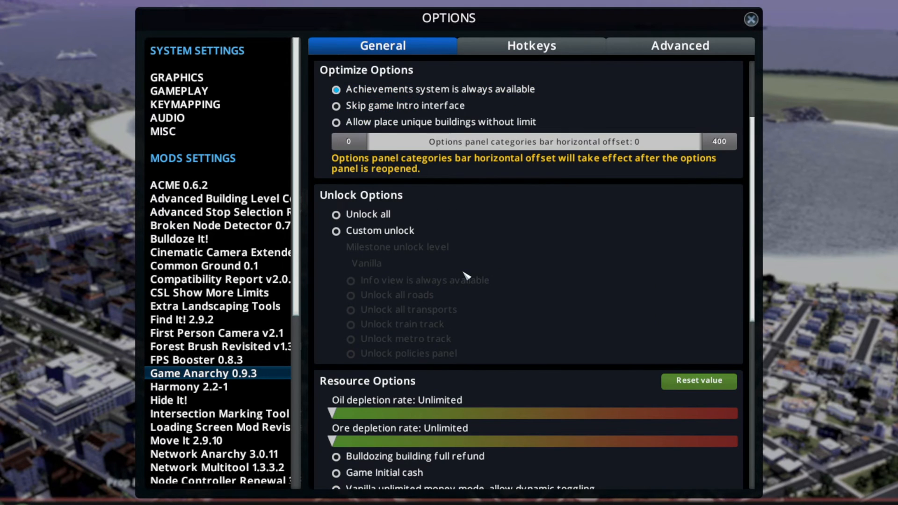
Scroll down to the full City Service Options list and income multipliers.
{"action": "scroll", "scroll_direction": "down", "scroll_amount": 3}
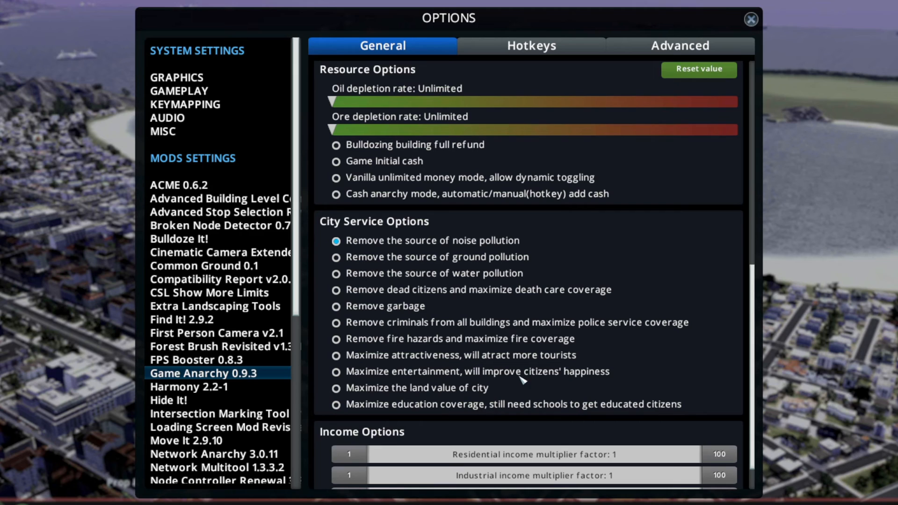
{"action": "mouse_move", "coordinate": [462, 225]}
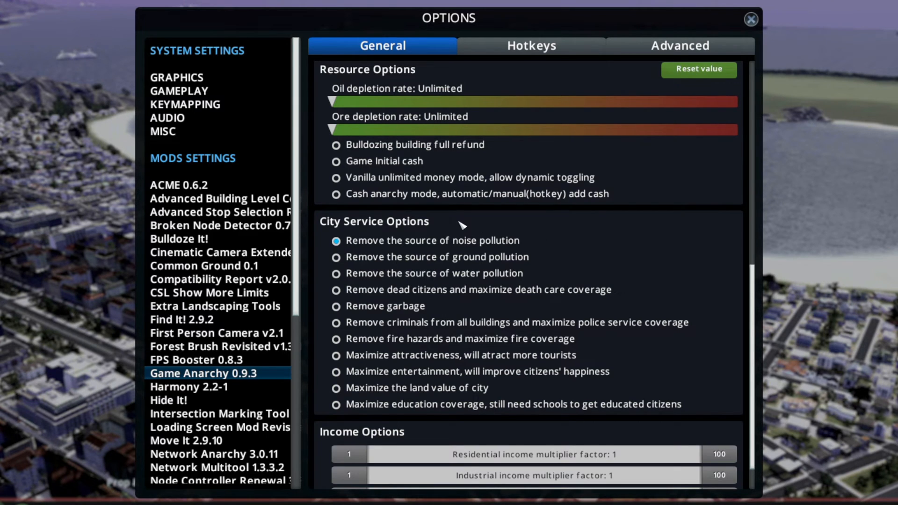
{"action": "mouse_move", "coordinate": [470, 237]}
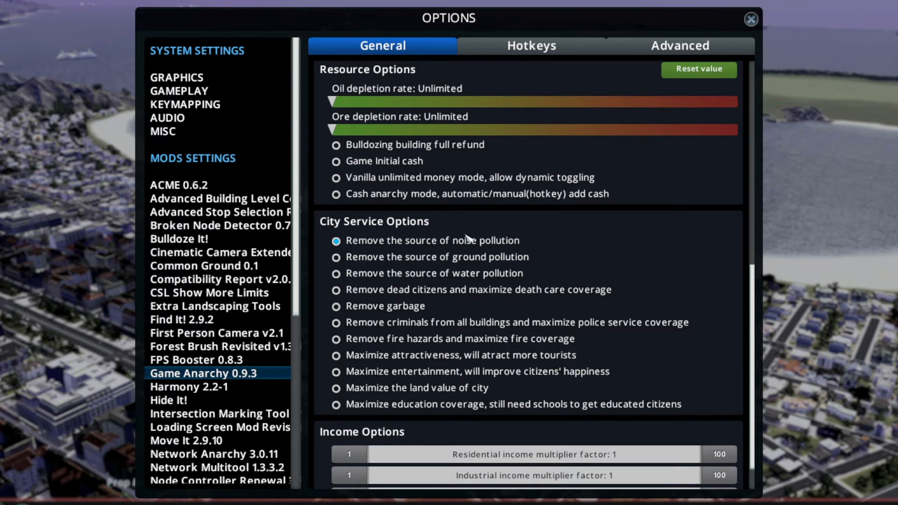
{"action": "mouse_move", "coordinate": [423, 252]}
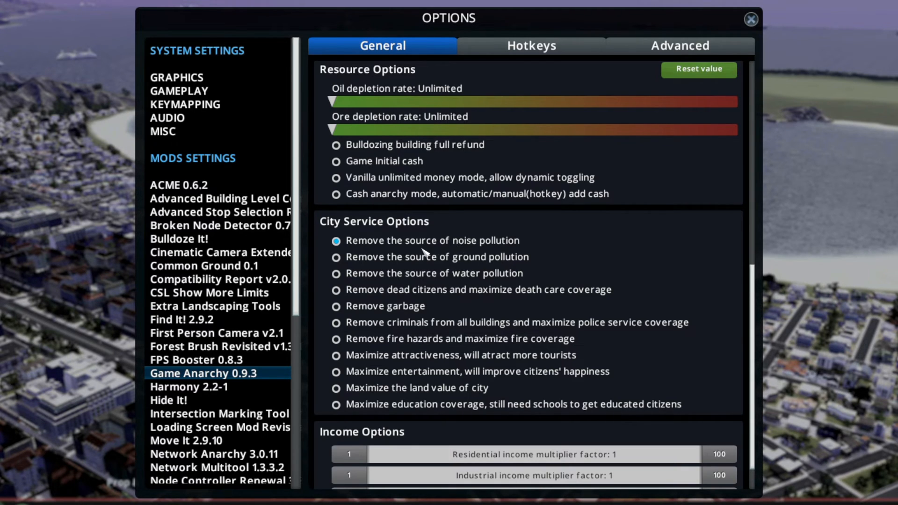
{"action": "mouse_move", "coordinate": [431, 255]}
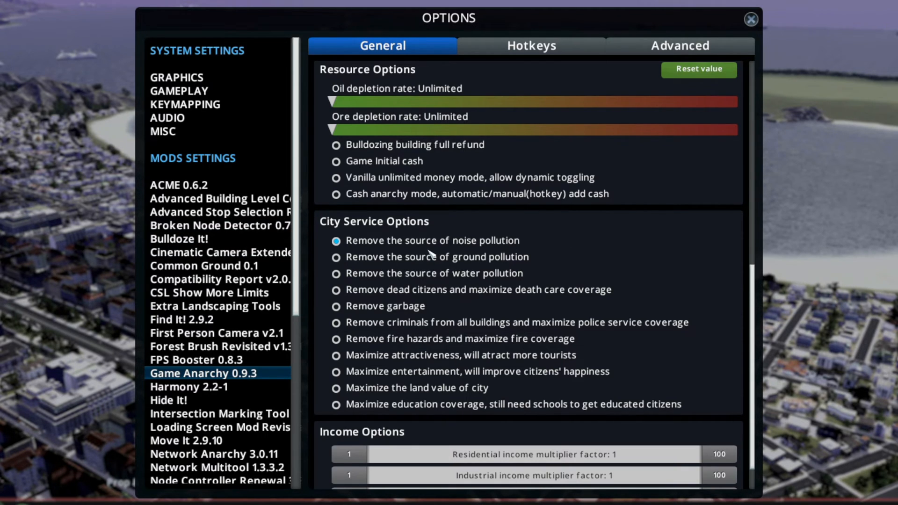
{"action": "mouse_move", "coordinate": [521, 256]}
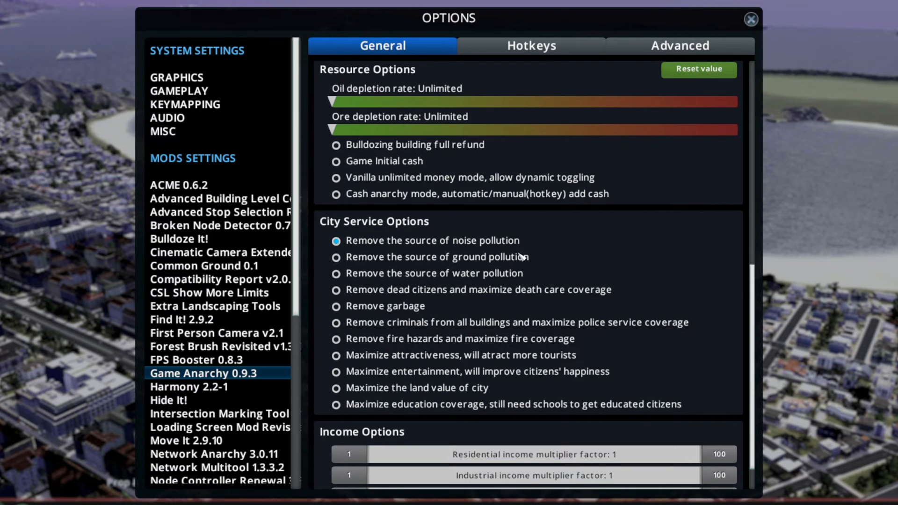
{"action": "mouse_move", "coordinate": [546, 257]}
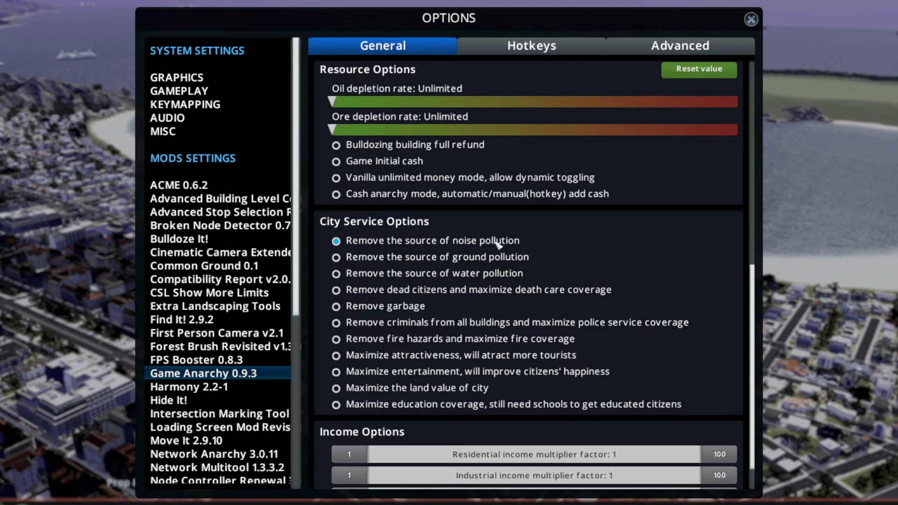
{"action": "mouse_move", "coordinate": [413, 255]}
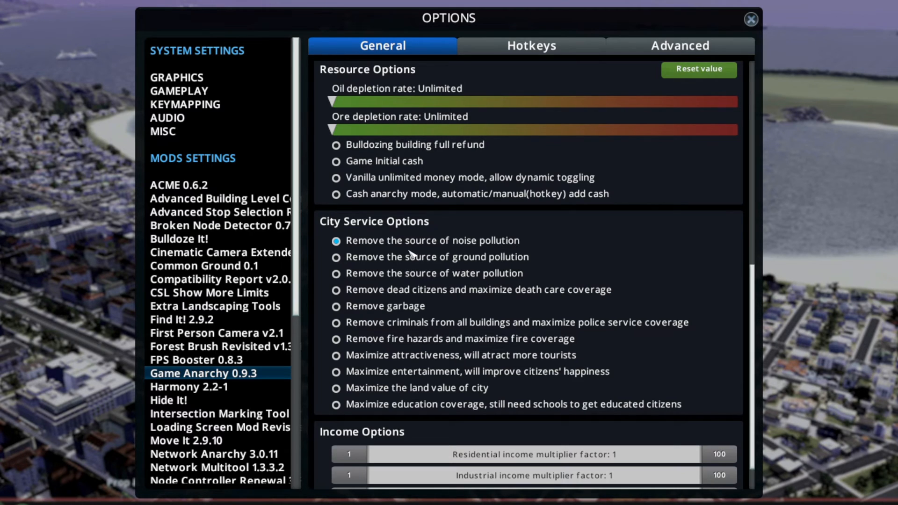
{"action": "mouse_move", "coordinate": [414, 299]}
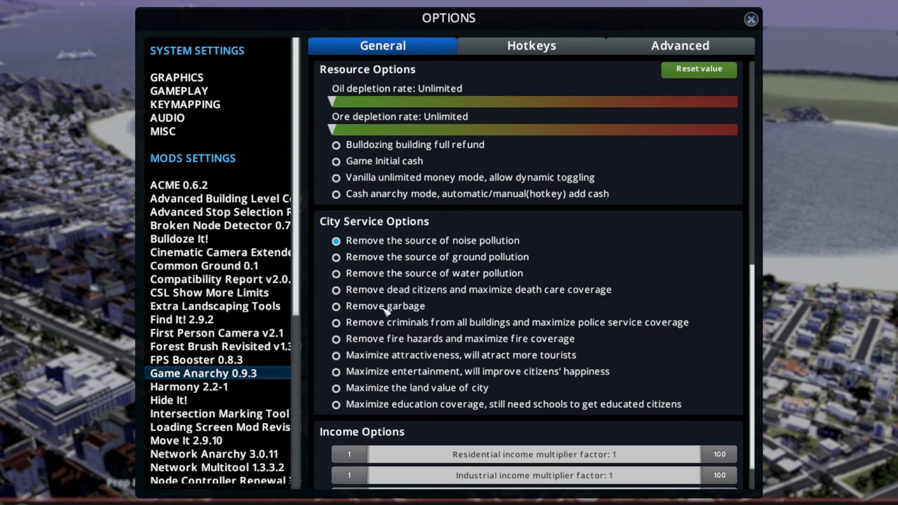
{"action": "mouse_move", "coordinate": [418, 335]}
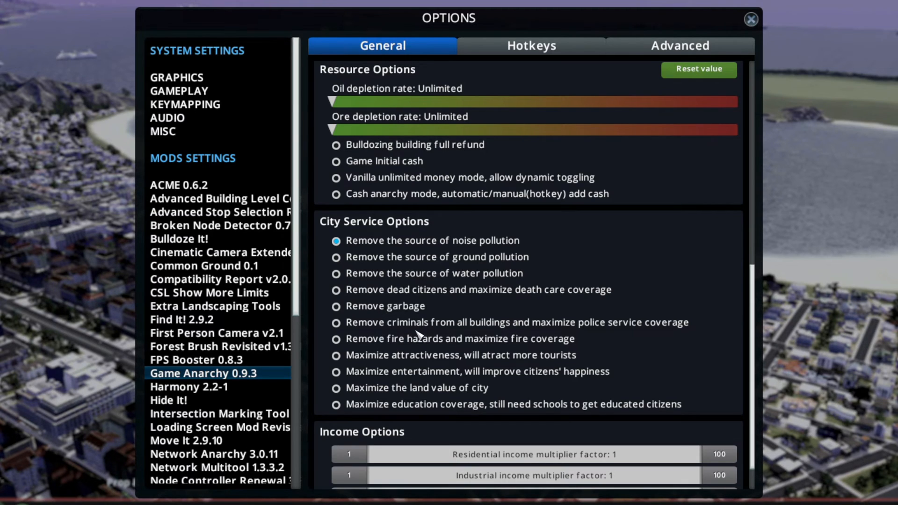
{"action": "mouse_move", "coordinate": [389, 377]}
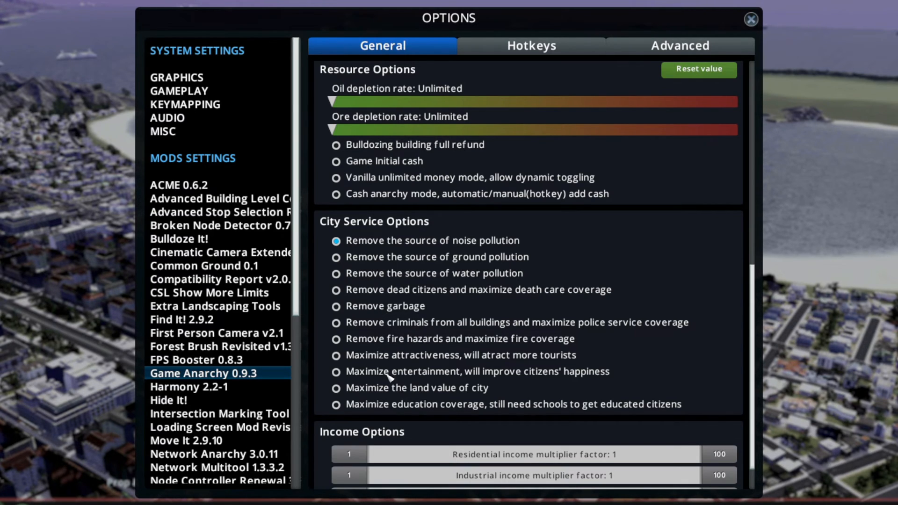
{"action": "mouse_move", "coordinate": [459, 322]}
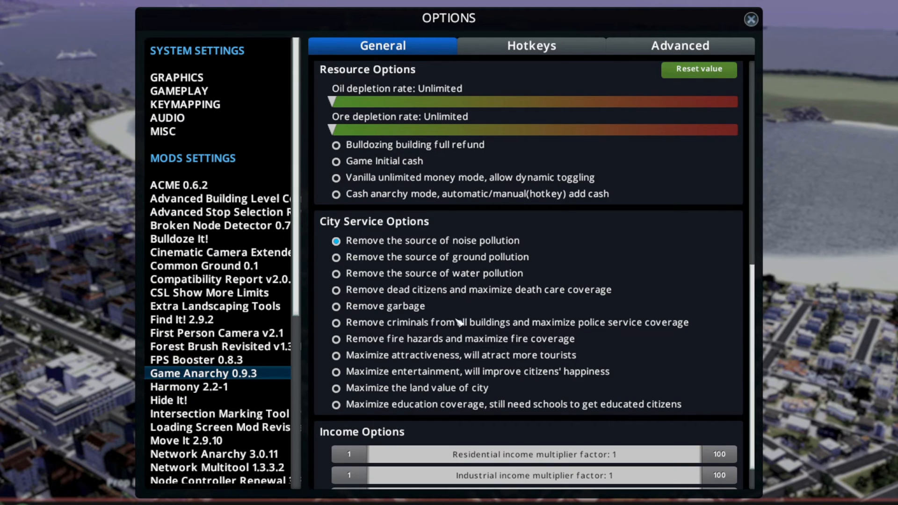
Scroll further to show commercial and office income multipliers, both at 1.
{"action": "scroll", "scroll_direction": "down", "scroll_amount": 3}
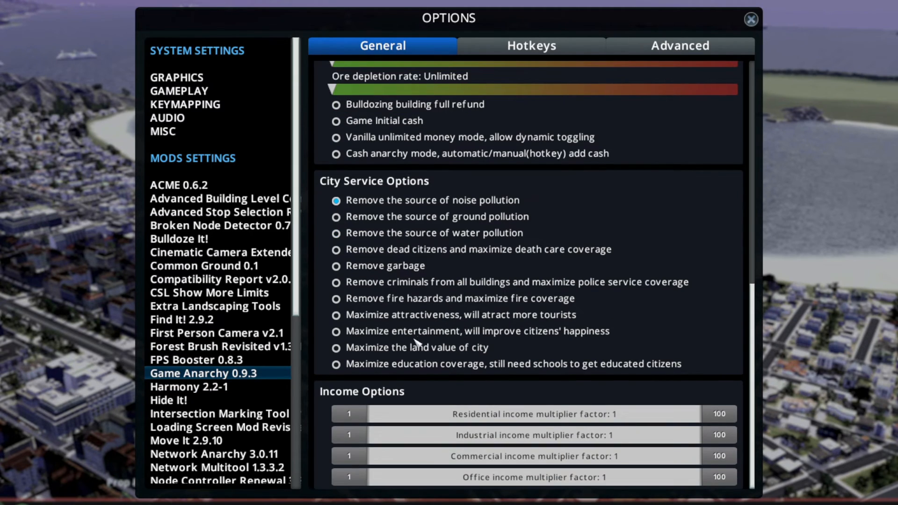
{"action": "mouse_move", "coordinate": [369, 360]}
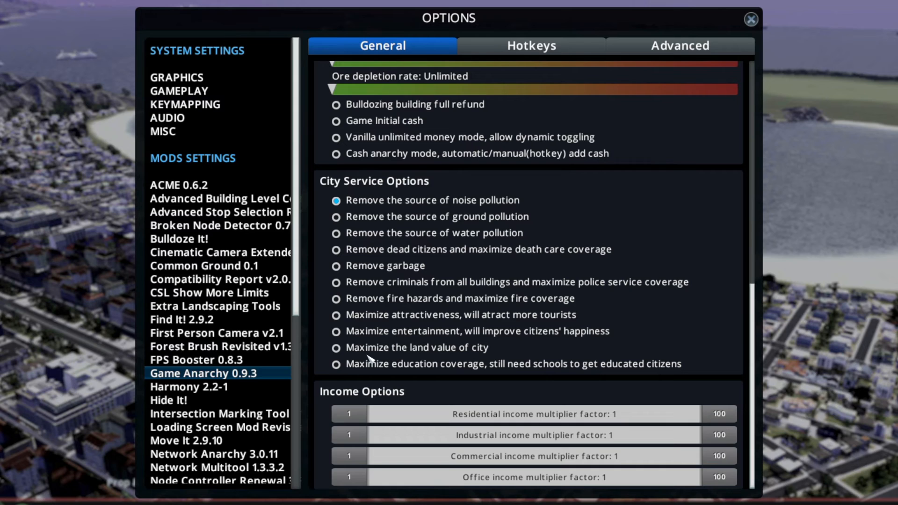
{"action": "mouse_move", "coordinate": [488, 348]}
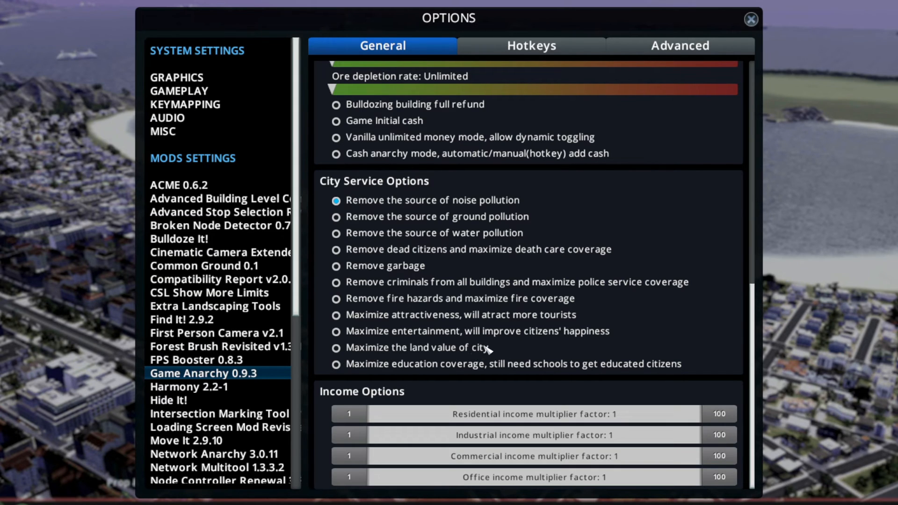
{"action": "mouse_move", "coordinate": [423, 358]}
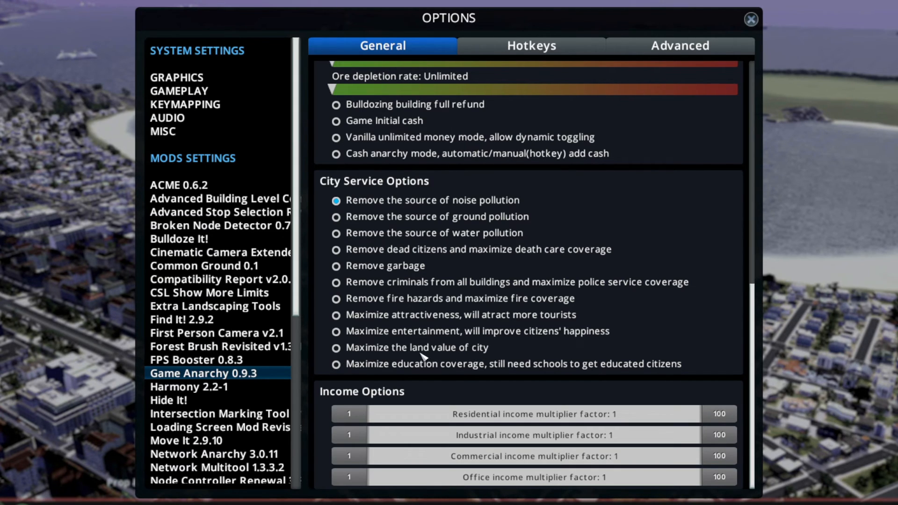
{"action": "mouse_move", "coordinate": [653, 370]}
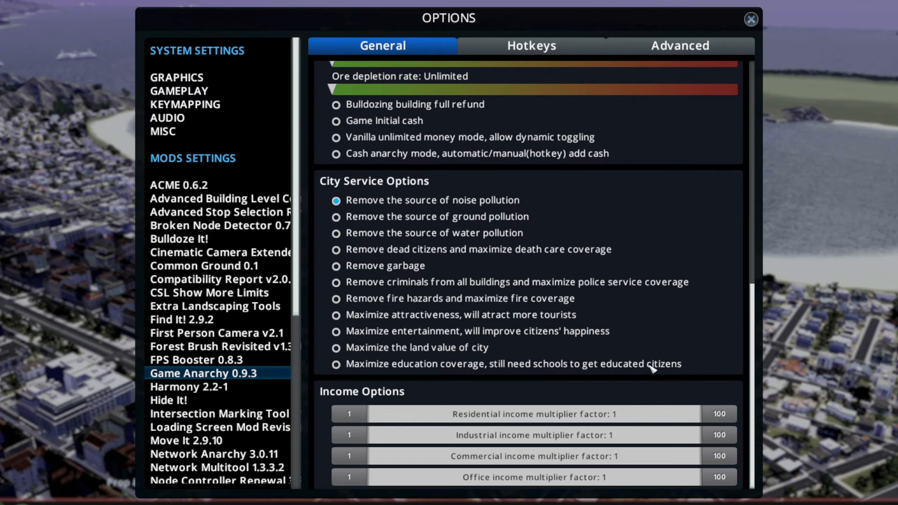
{"action": "mouse_move", "coordinate": [509, 377]}
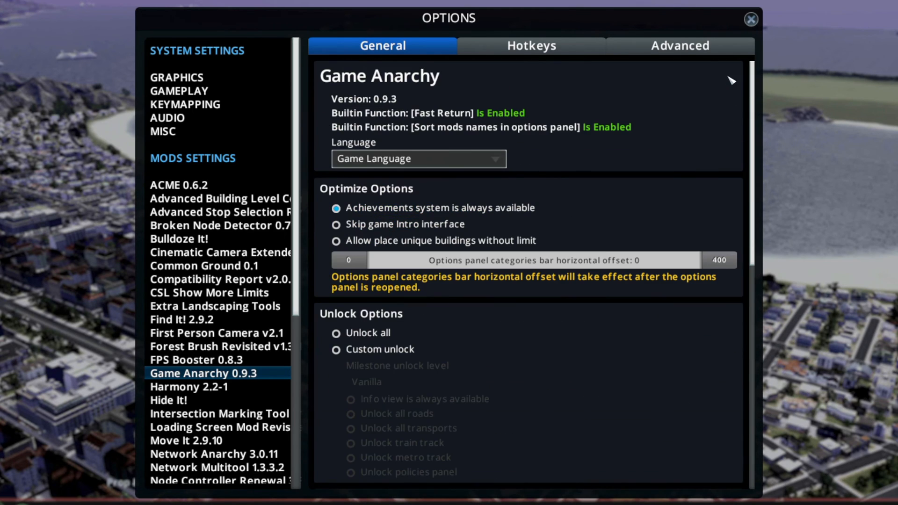
{"action": "mouse_move", "coordinate": [560, 192]}
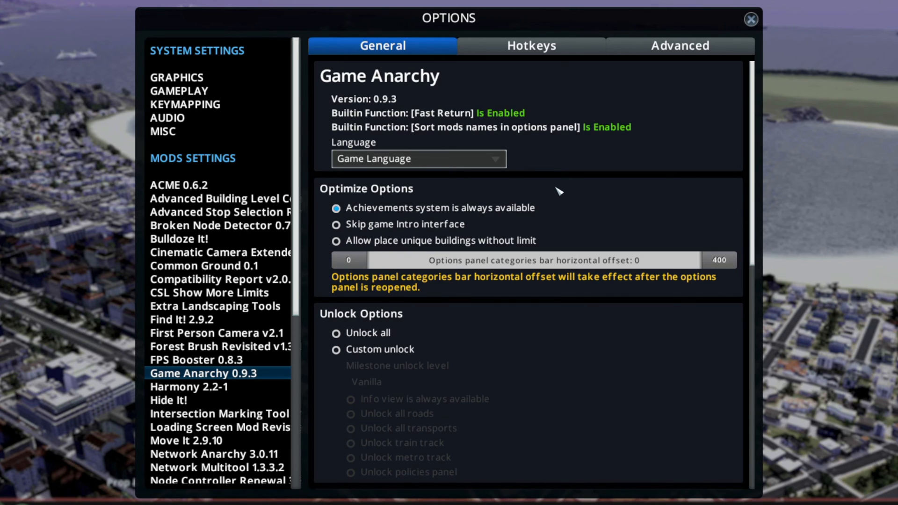
{"action": "mouse_move", "coordinate": [754, 150]}
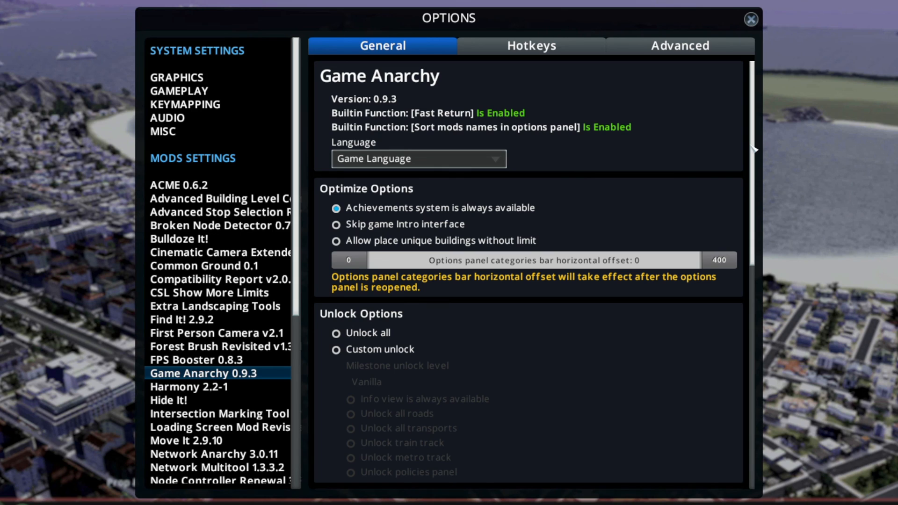
{"action": "mouse_move", "coordinate": [412, 250]}
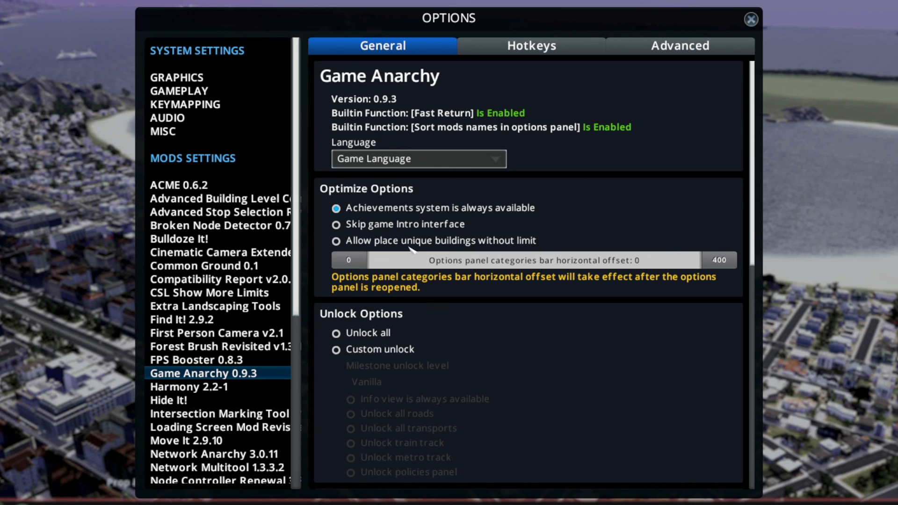
{"action": "mouse_move", "coordinate": [580, 201]}
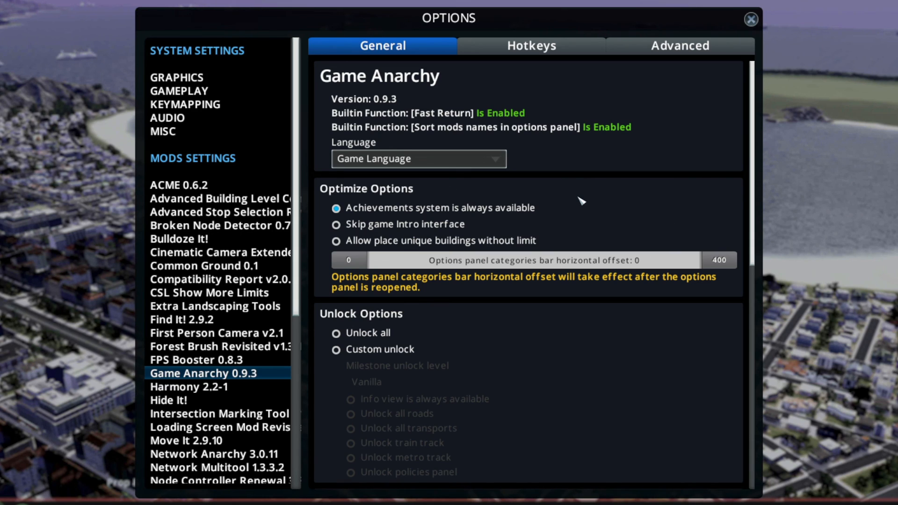